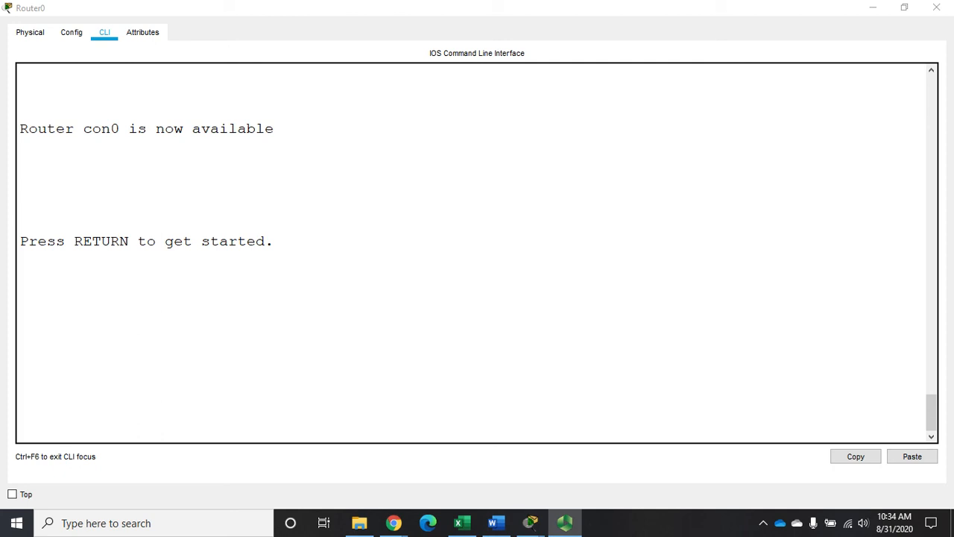
- Wake the router console and page through 'show run' to the end of the running configuration
key(Return)
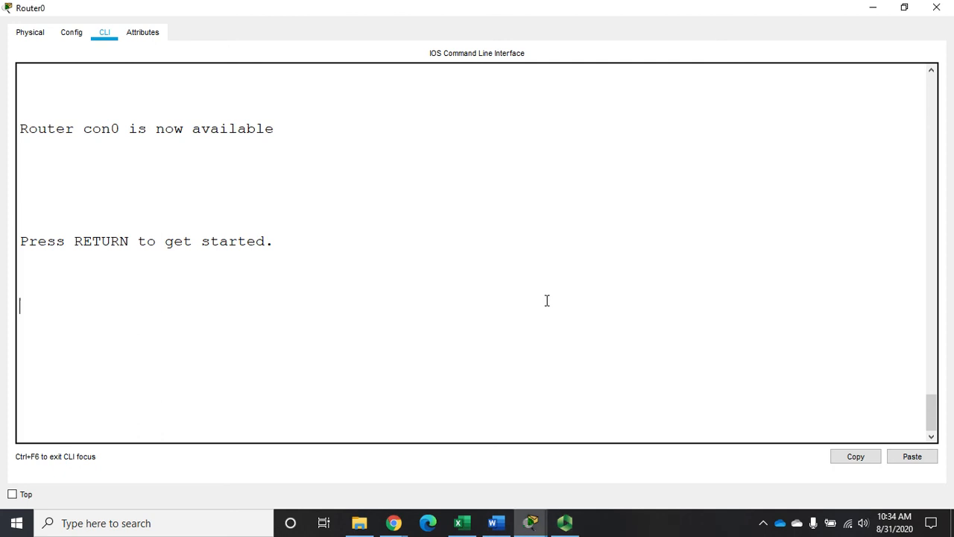
key(Return)
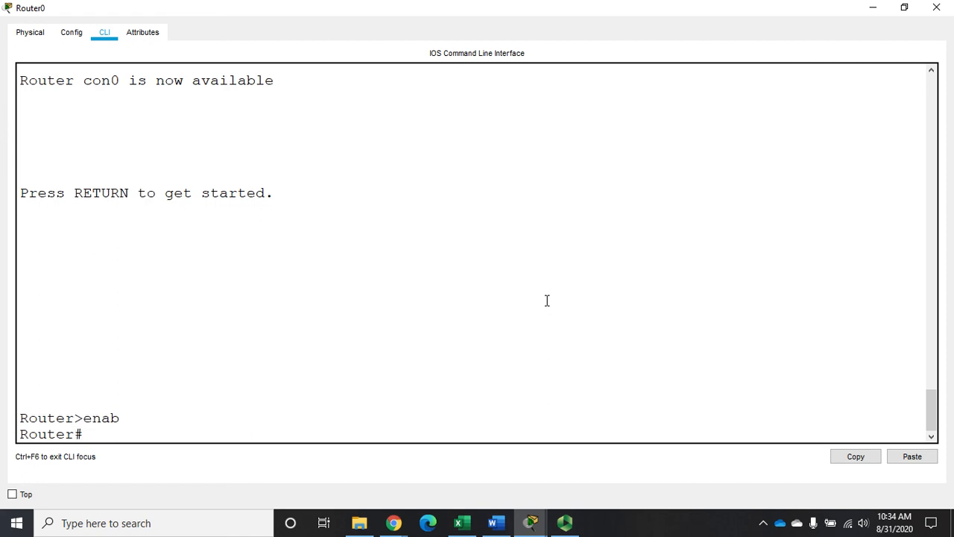
text(sh r)
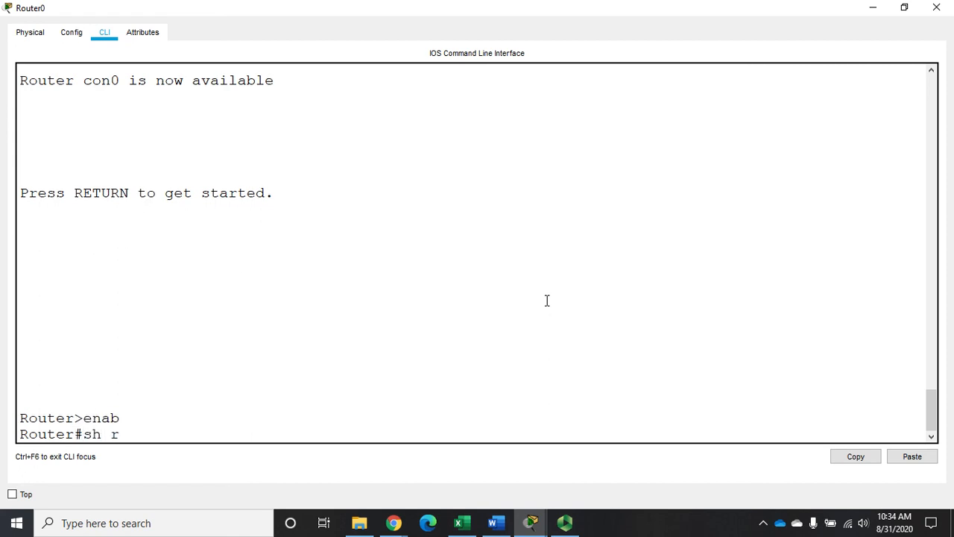
key(enter)
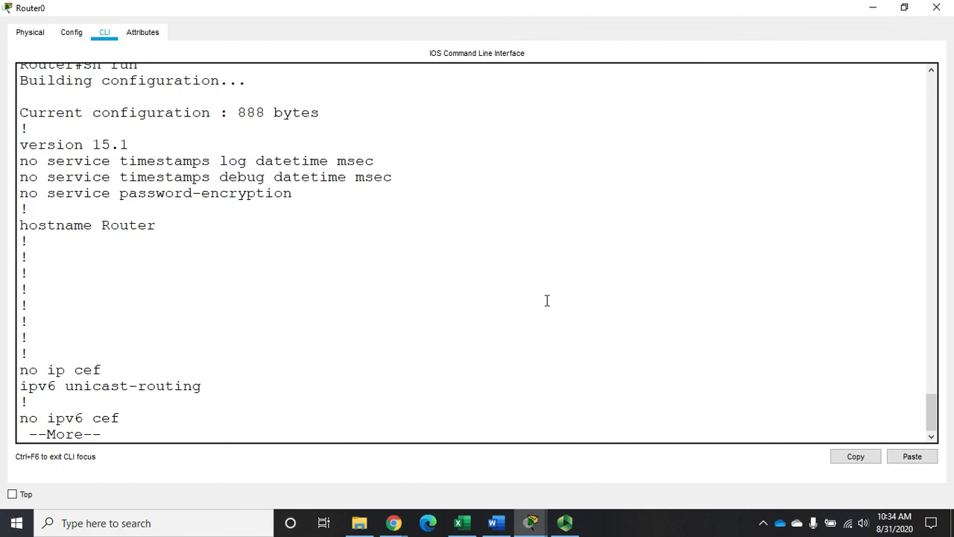
key(space)
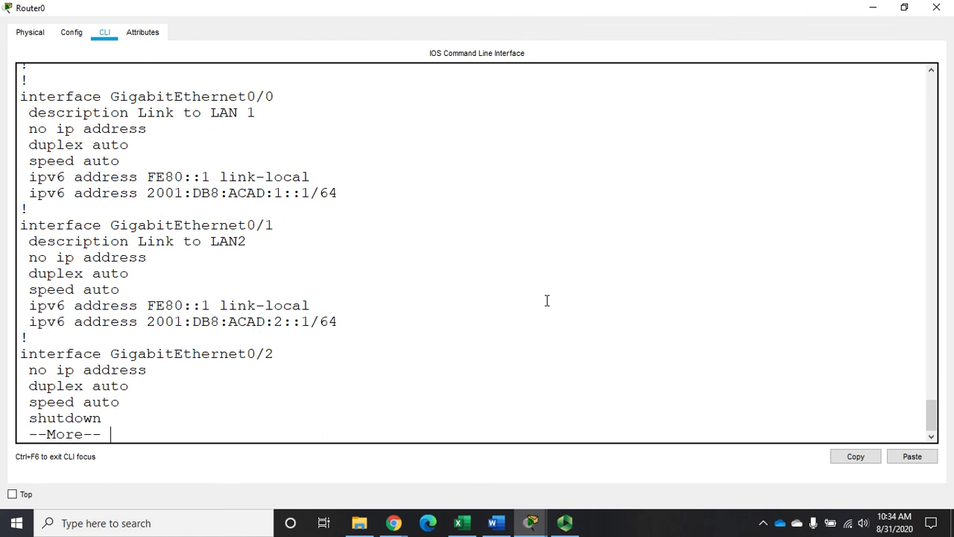
key(space)
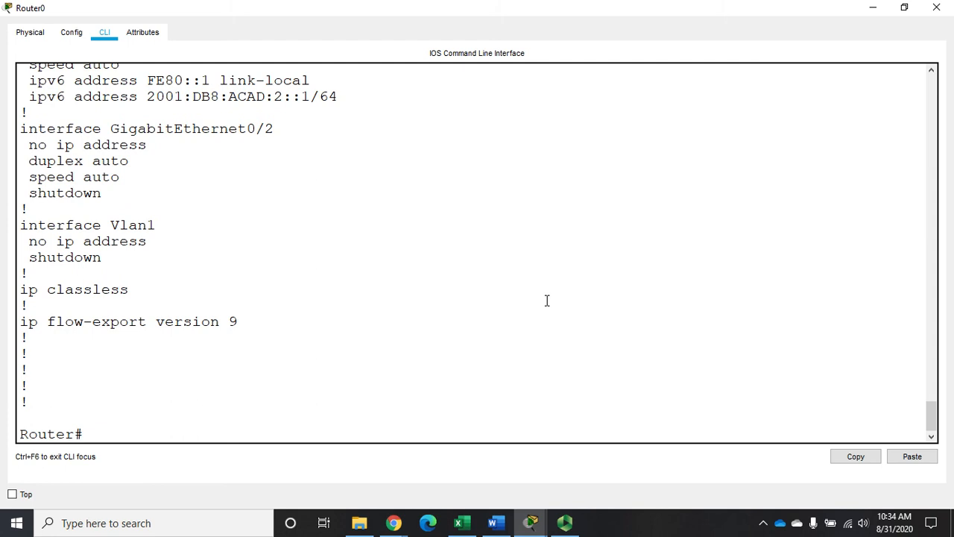
- Enter global configuration and create interface Loopback0, which comes up
text(confi)
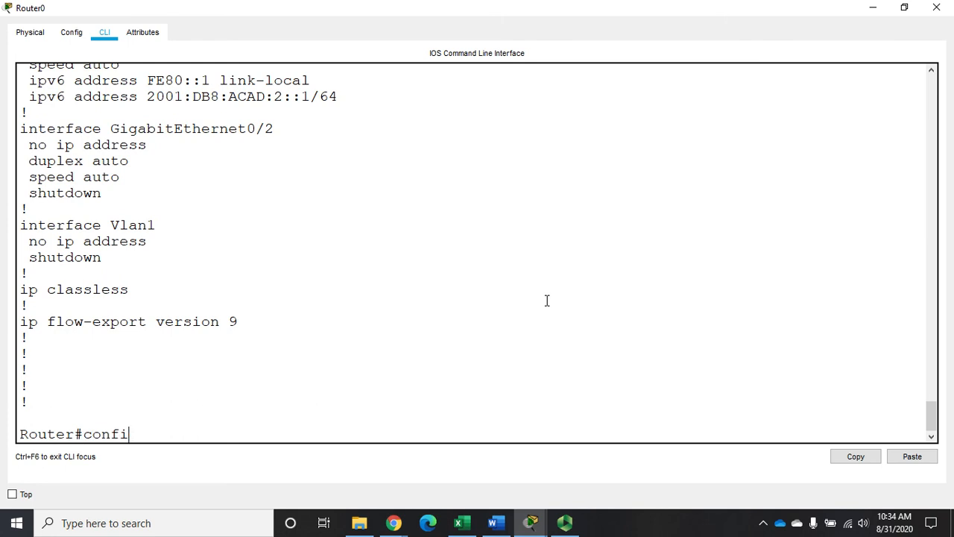
key(Enter)
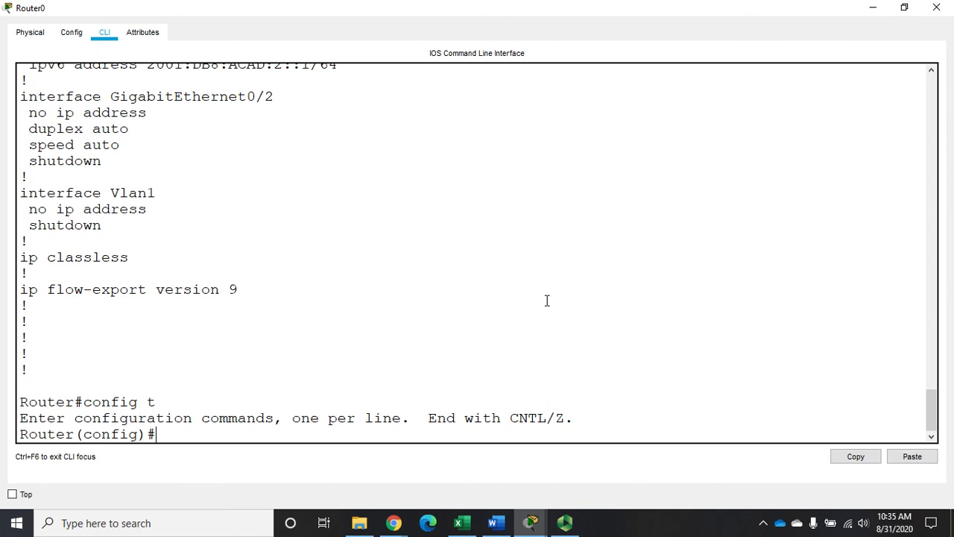
text(int)
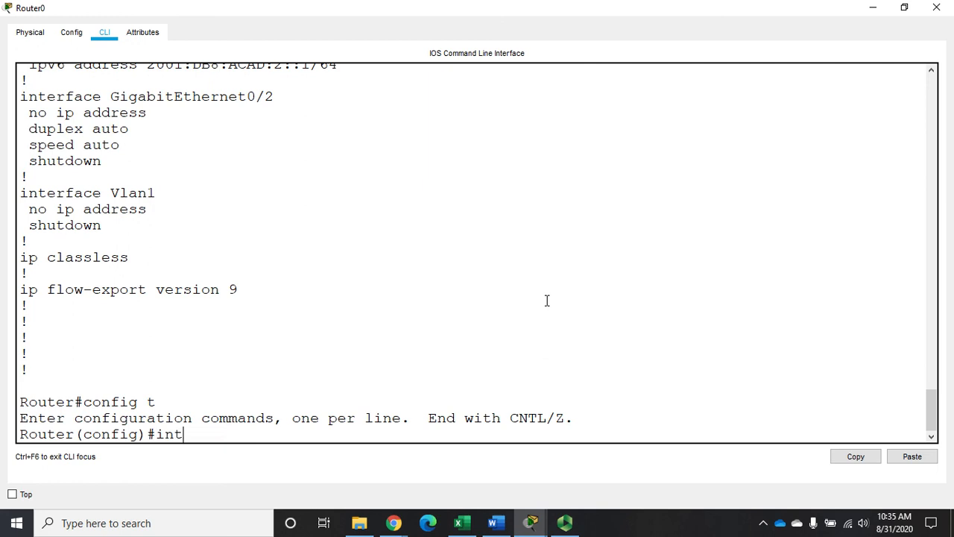
text(loo)
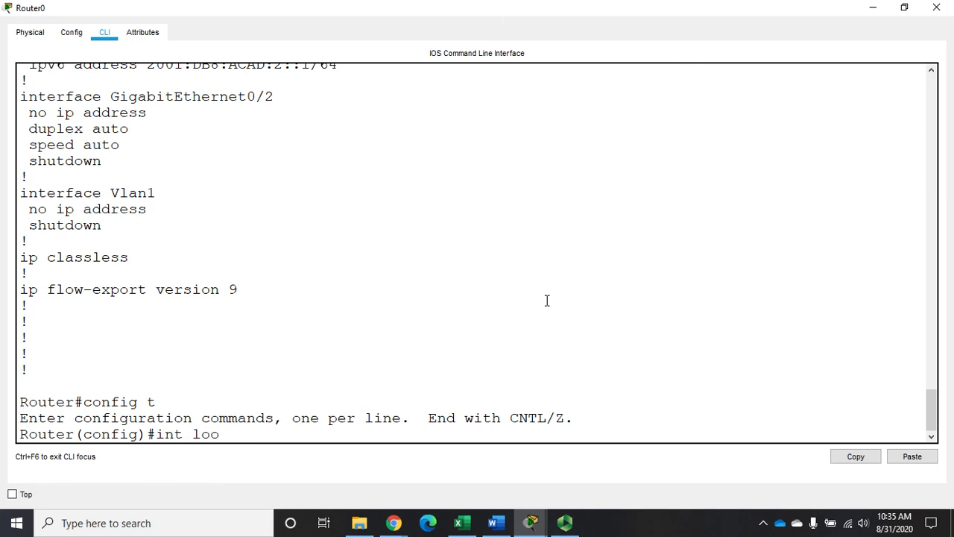
text(pback0)
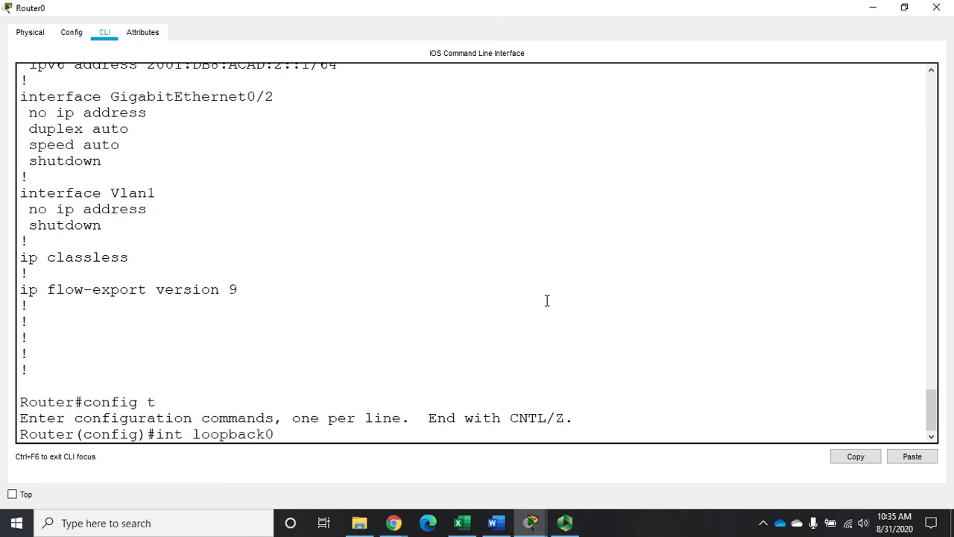
key(enter)
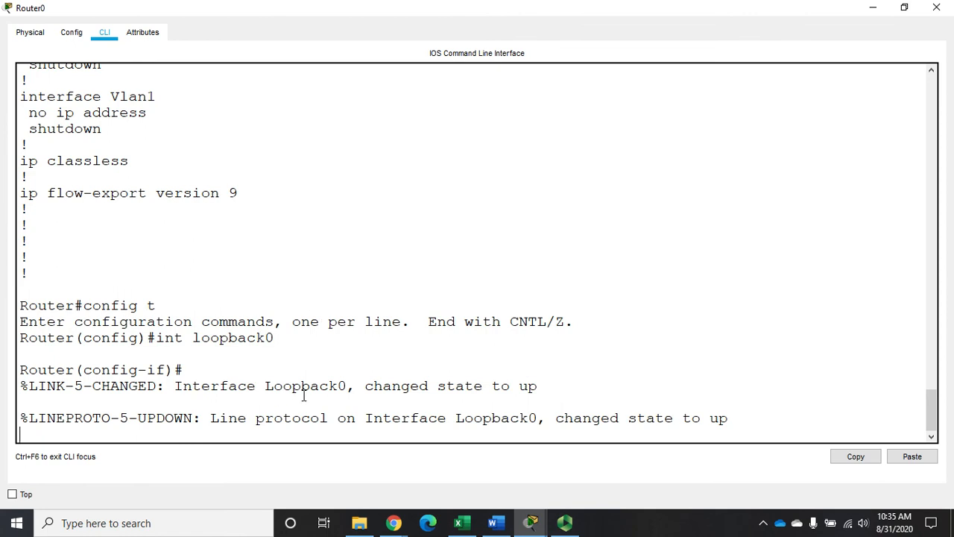
mouse_move(693, 429)
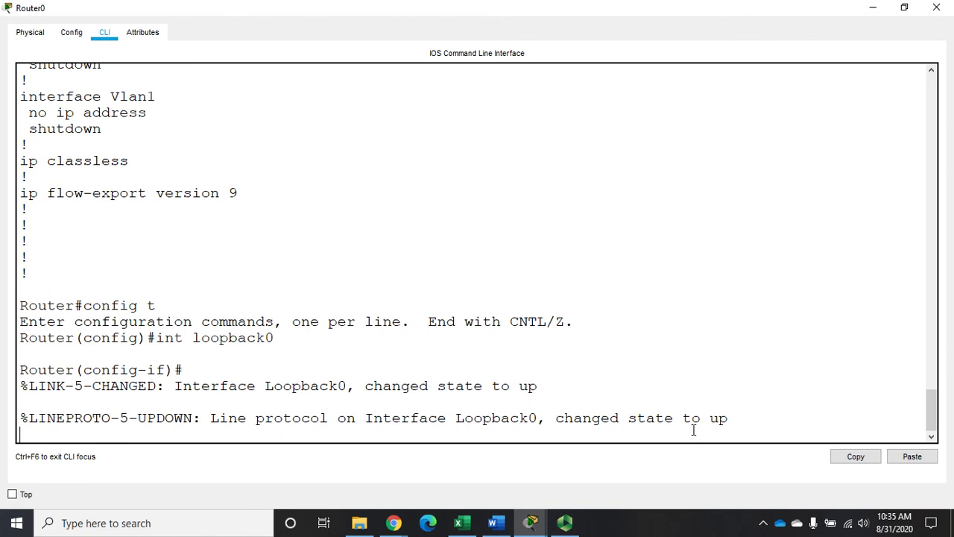
mouse_move(719, 394)
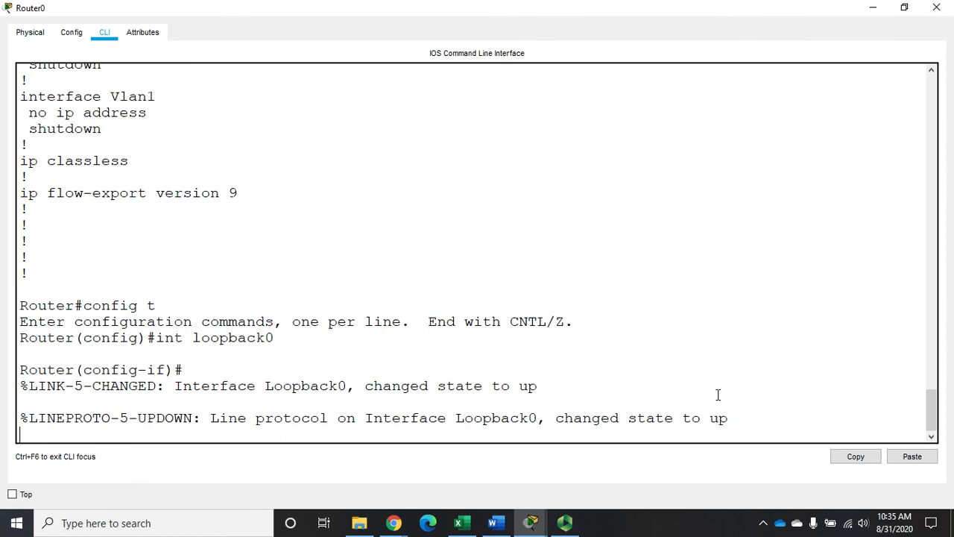
key(enter)
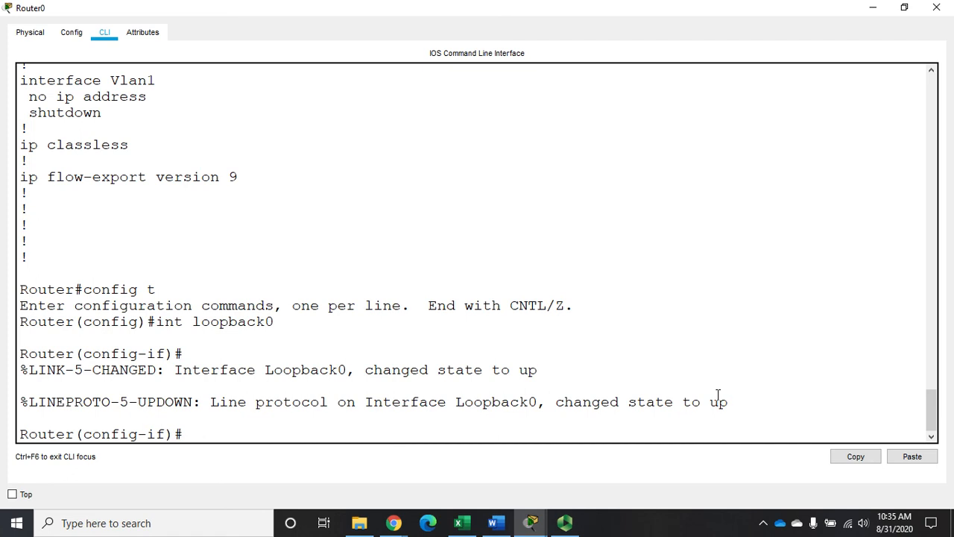
- Assign Loopback0 the address 172.16.31.1 255.255.255.0 and description 'Loopback interface for testing'
text(int)
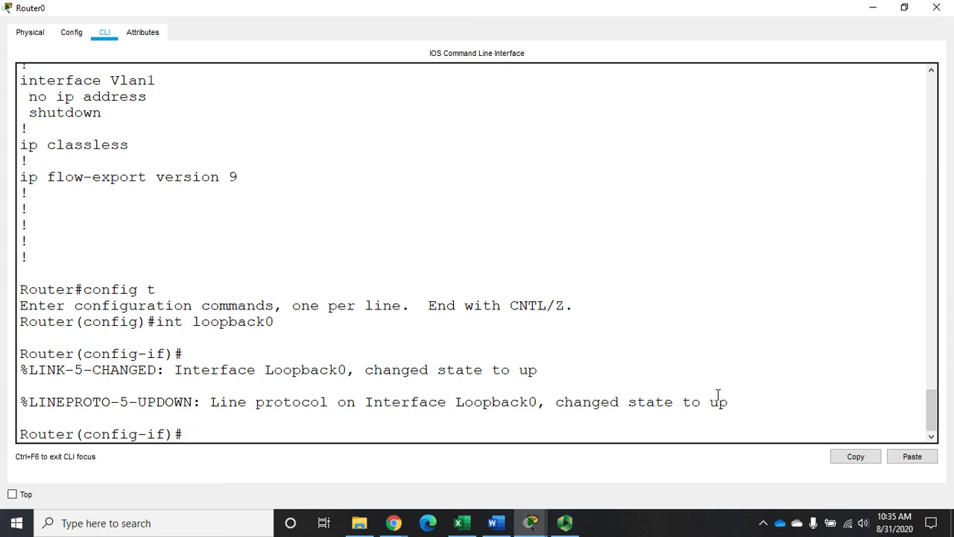
text(ip add)
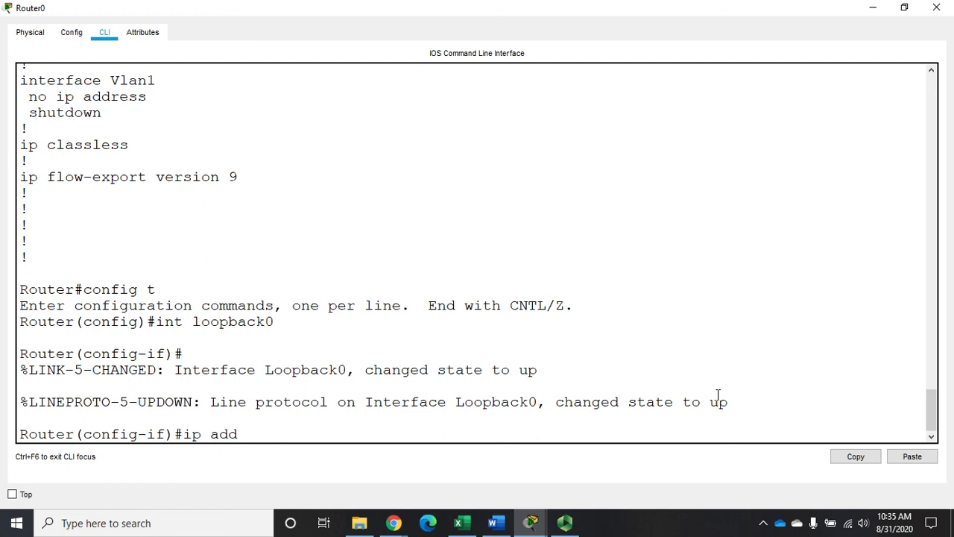
text(172.16.31)
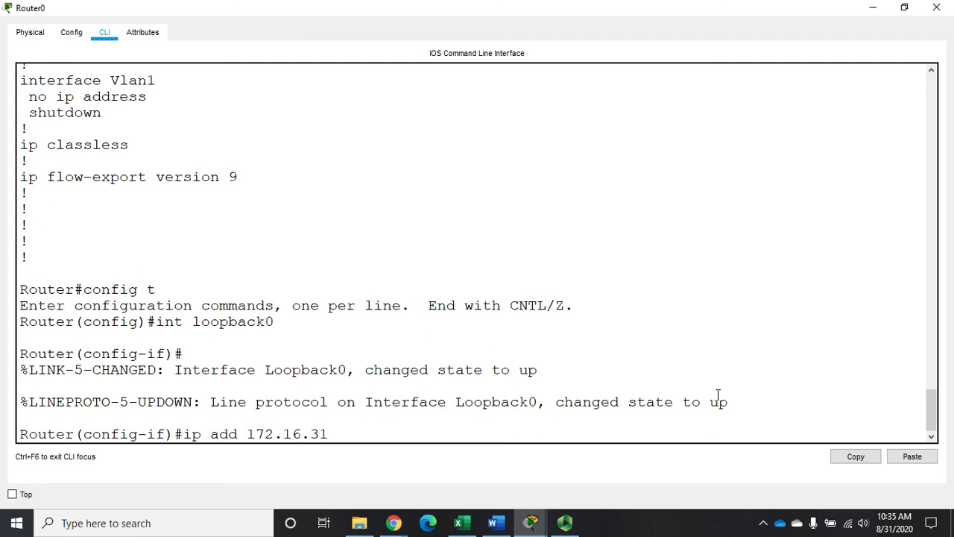
text(.1 255)
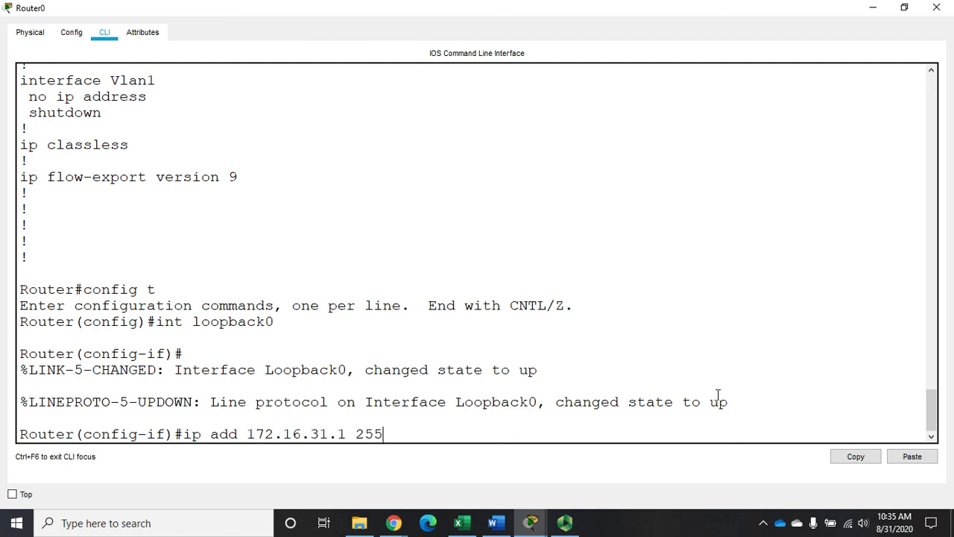
text(255.255.0)
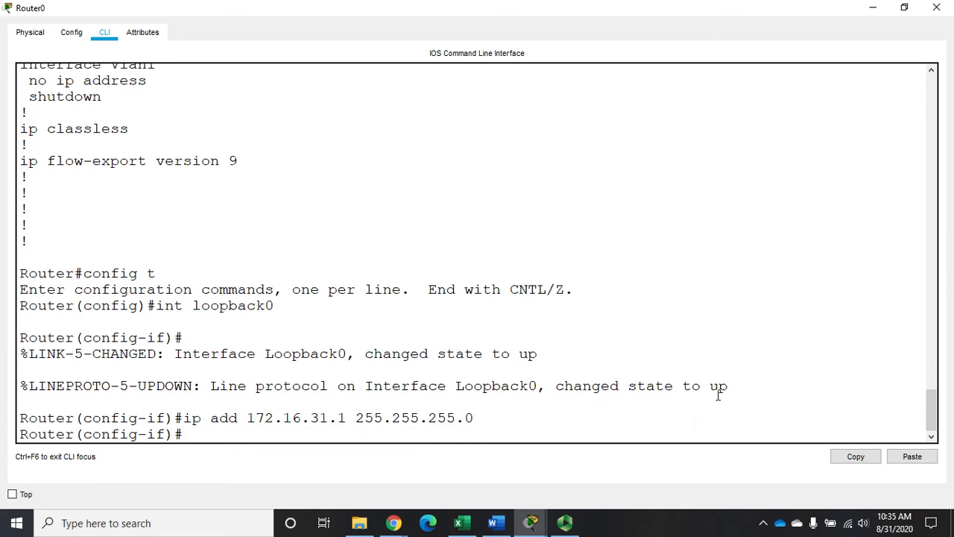
text(des)
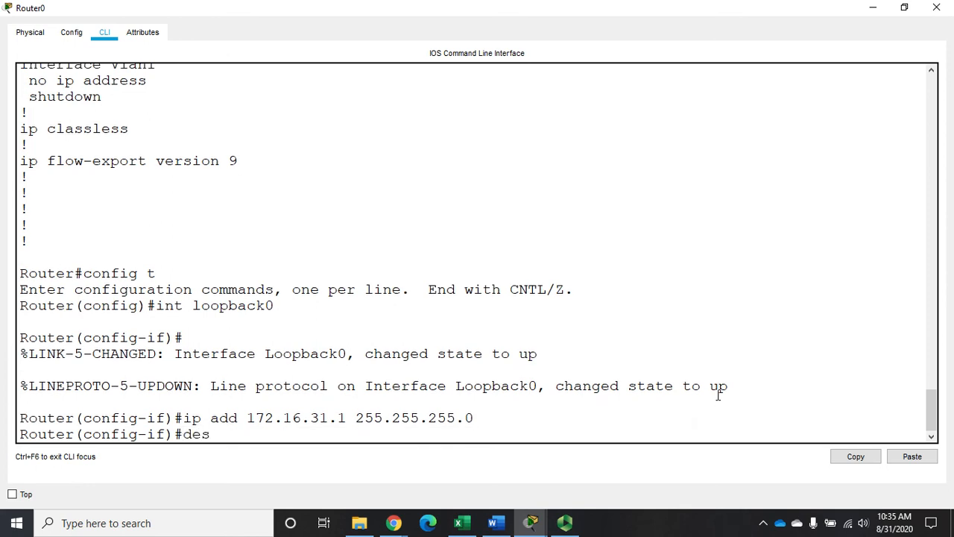
text(c Loopback interface for testing)
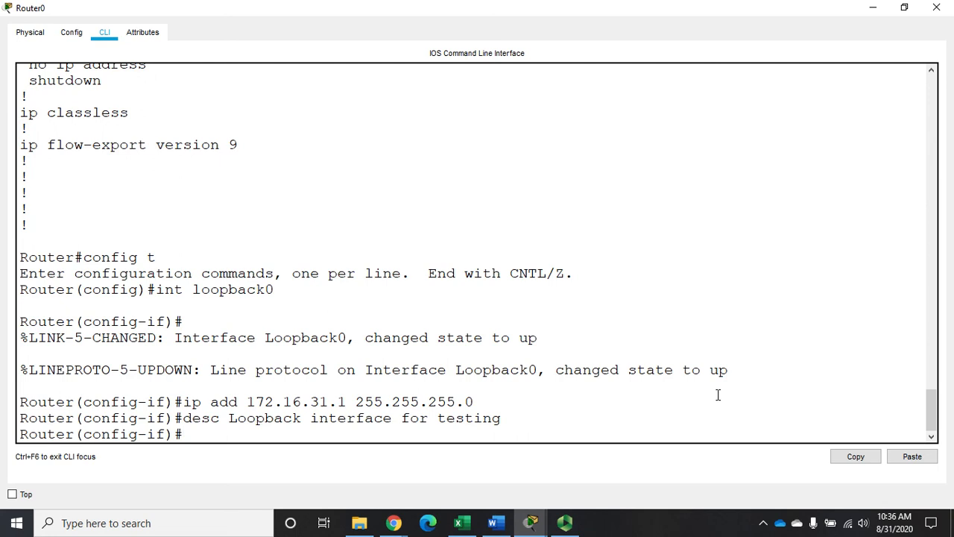
- Create Loopback1 with 172.16.30.1 255.255.255.0 and description 'Second loopback interface', then exit configuration
text(int lo1)
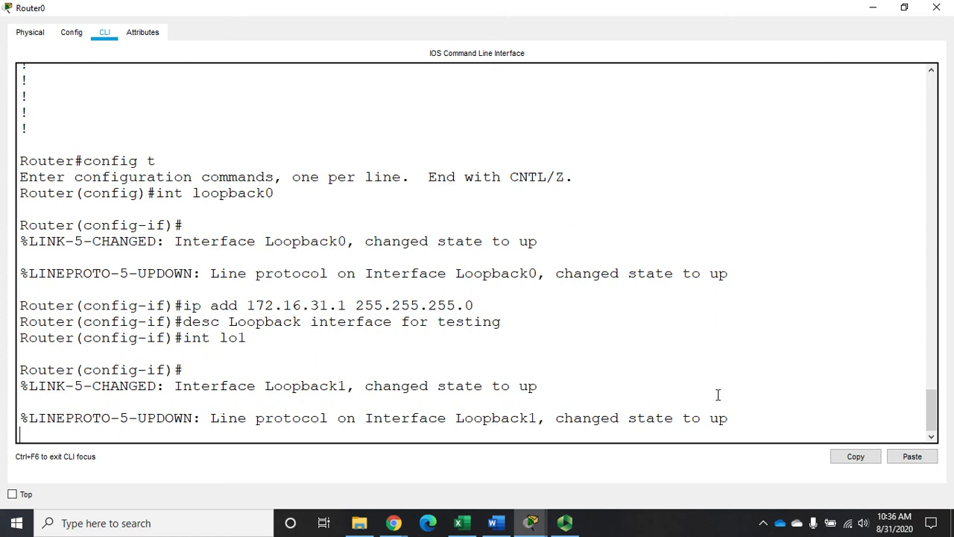
text(ip add)
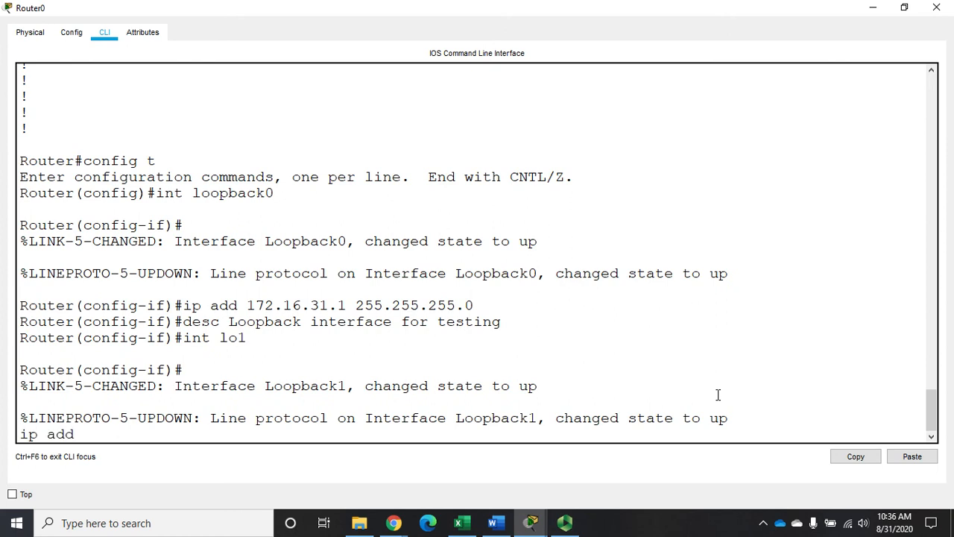
text(172.16.)
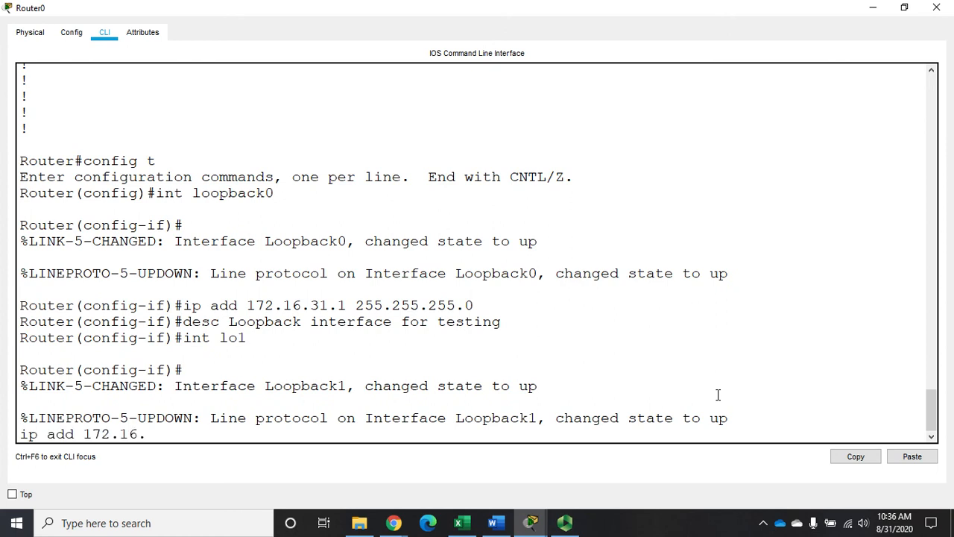
text(30.1 2)
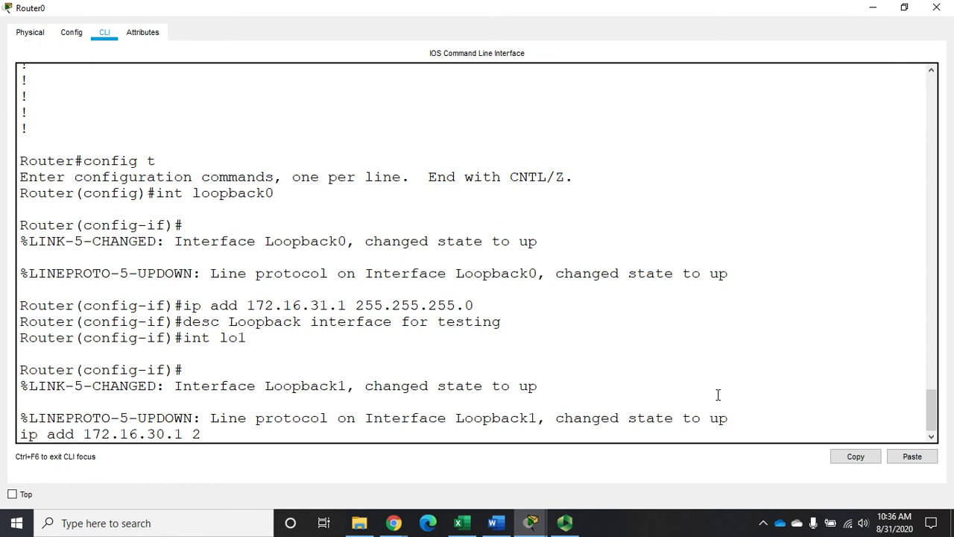
text(55.255.255.0)
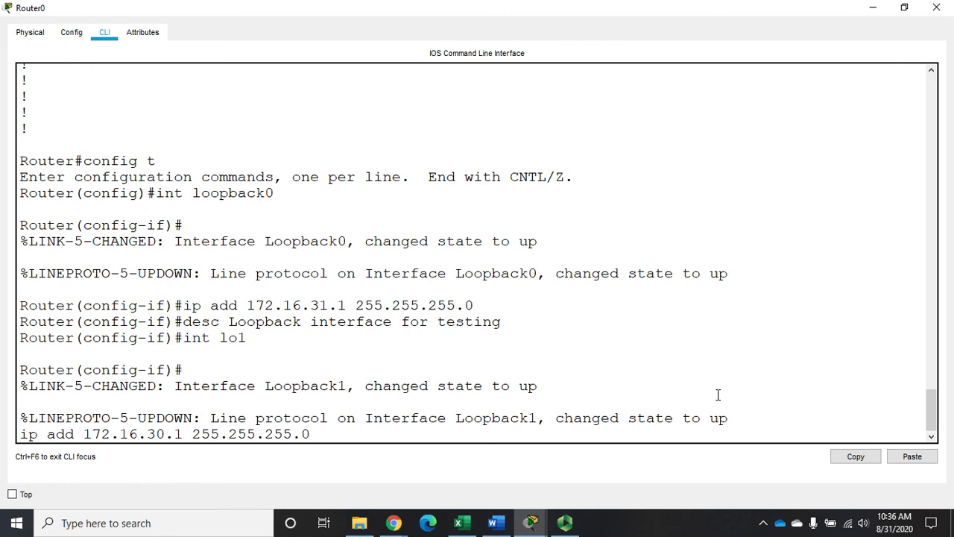
text(desc Second loopb)
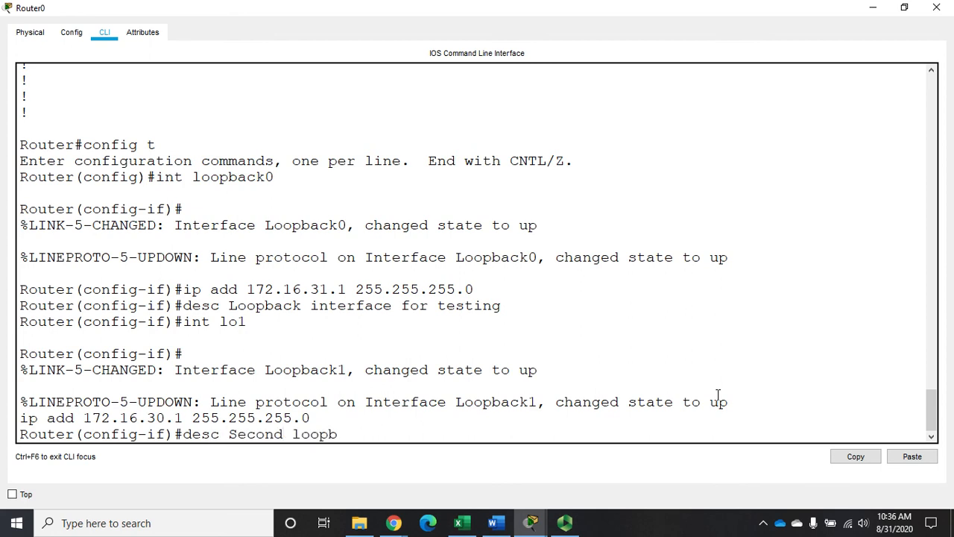
key(enter)
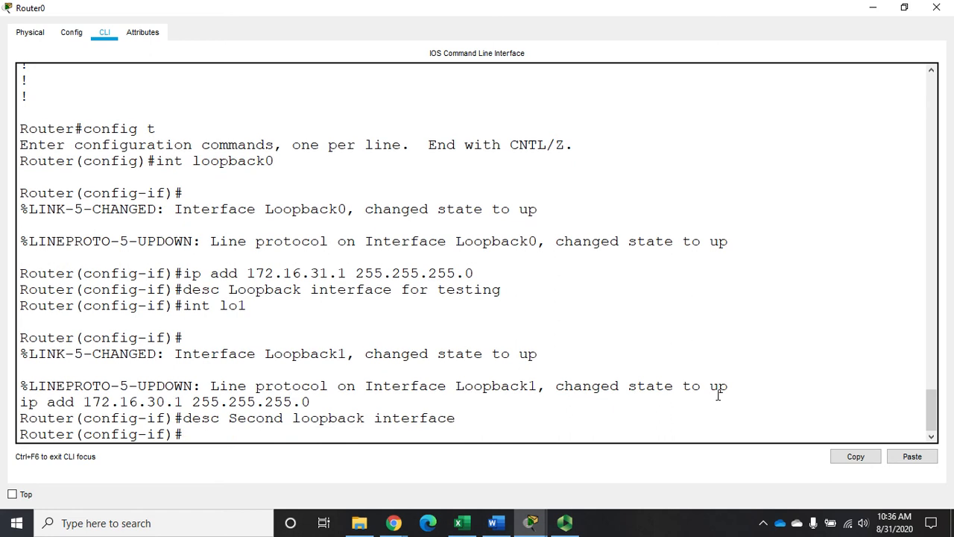
text(exit)
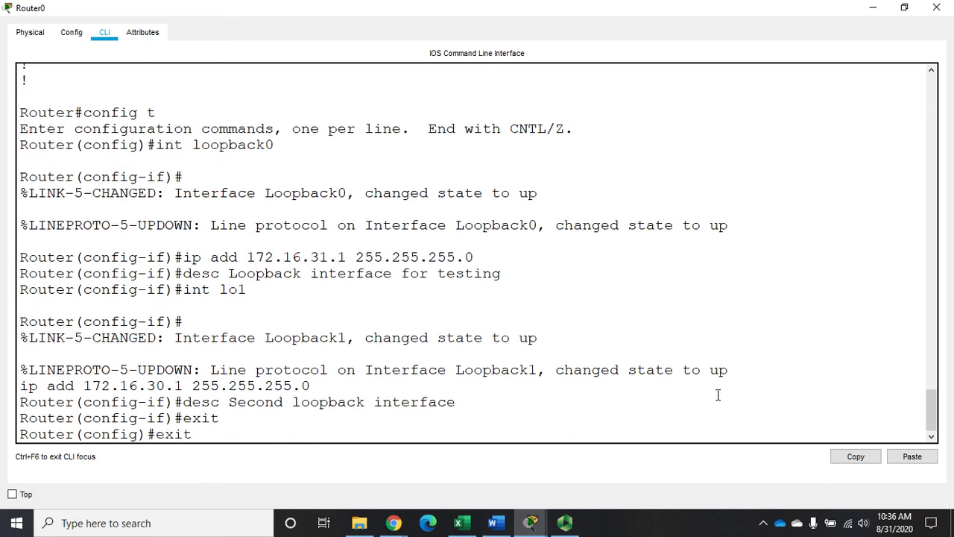
- Page through 'sh run' to the Loopback0 and Loopback1 sections showing their addresses and descriptions
text(sh run)
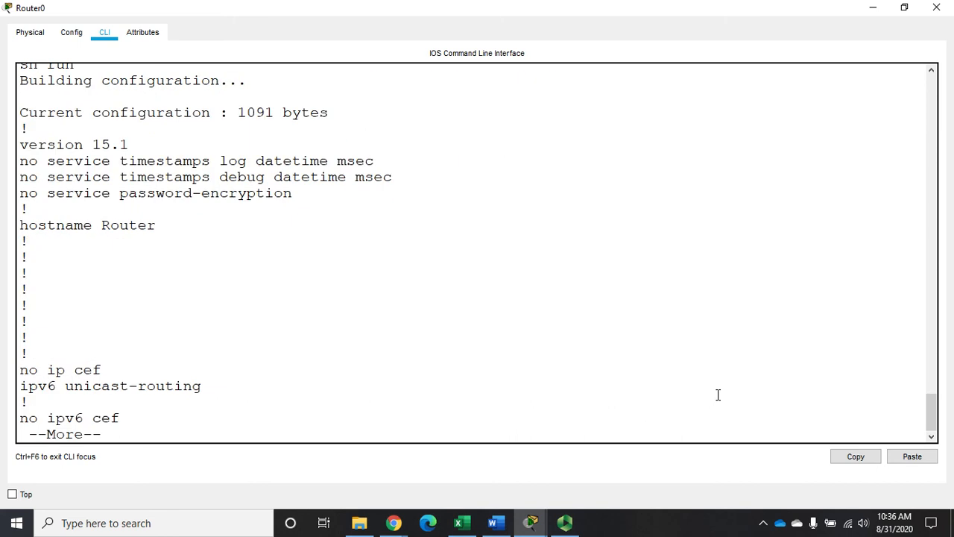
key(space)
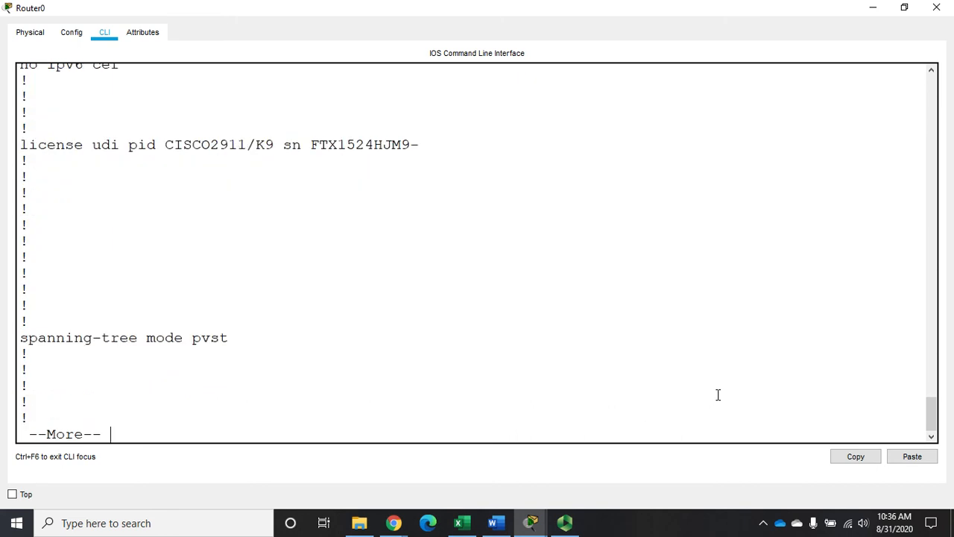
key(space)
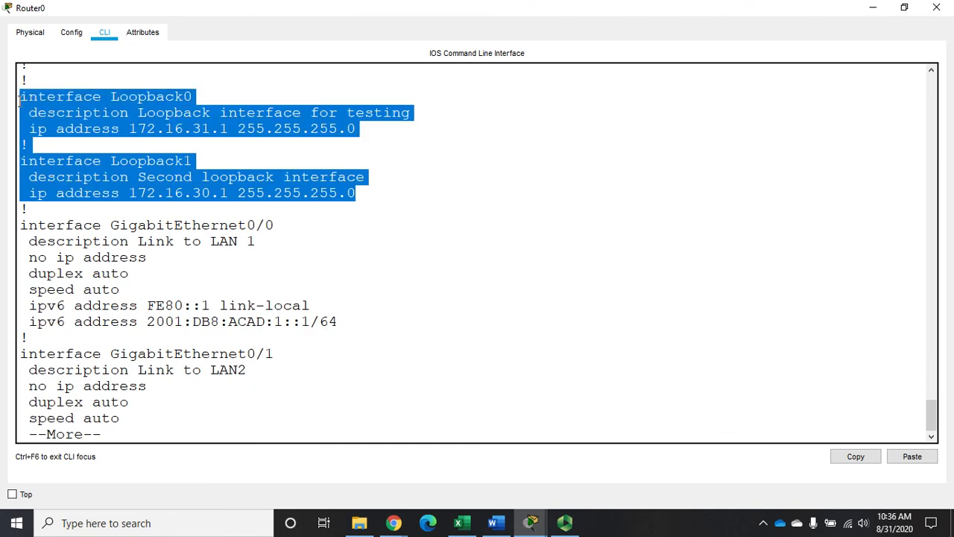
click(346, 307)
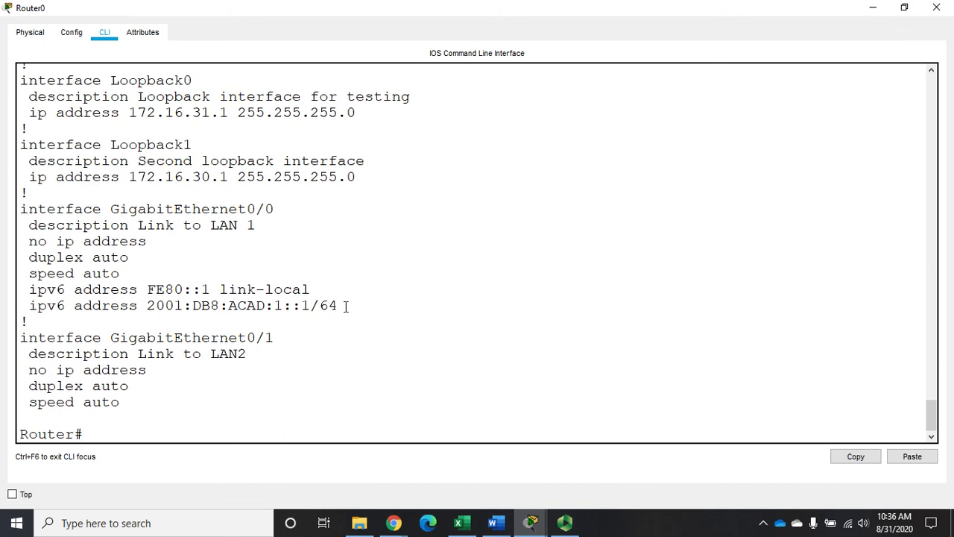
- Run 'sh ip int br' and 'sh ip route' to see both loopbacks up and 172.16.30.0/24, 172.16.31.0/24 connected
text(sh ip)
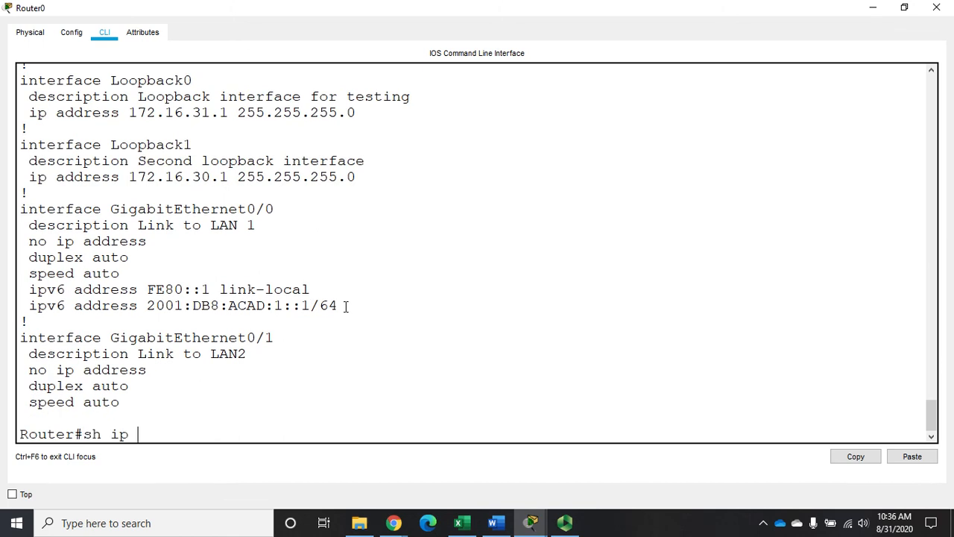
key(Enter)
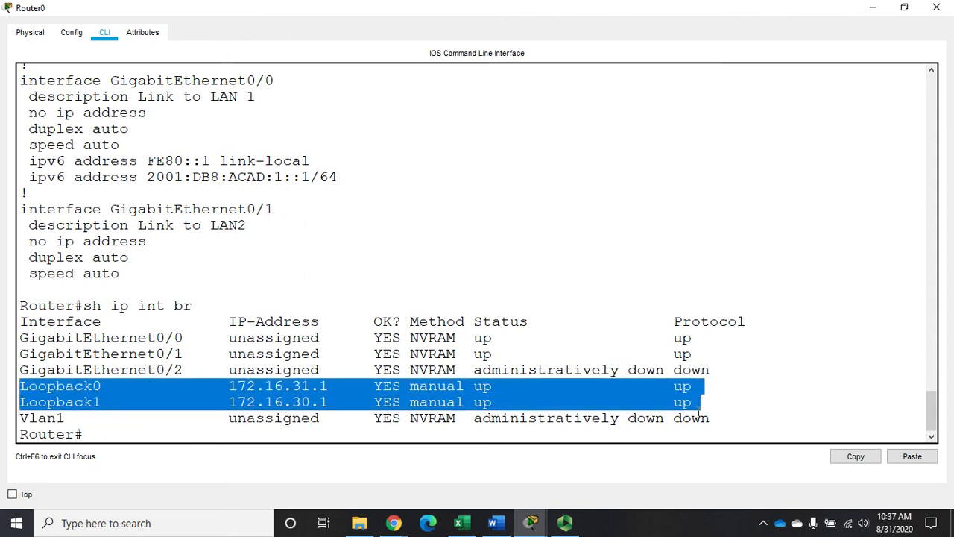
text(sh ip route)
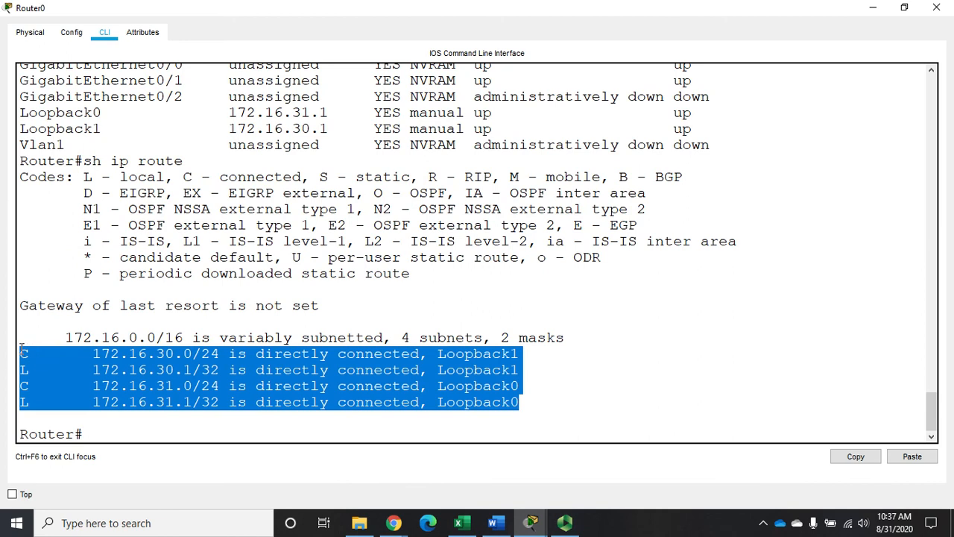
click(606, 363)
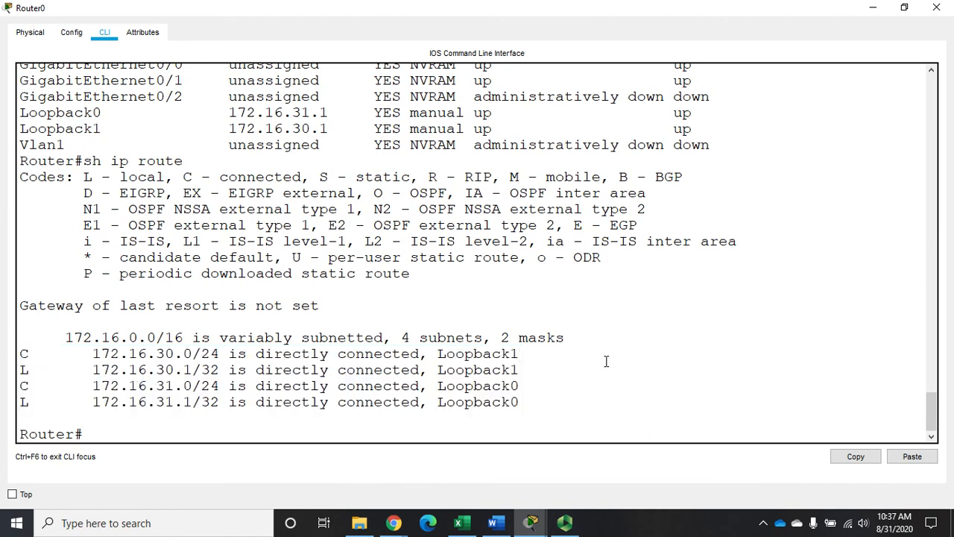
mouse_move(534, 416)
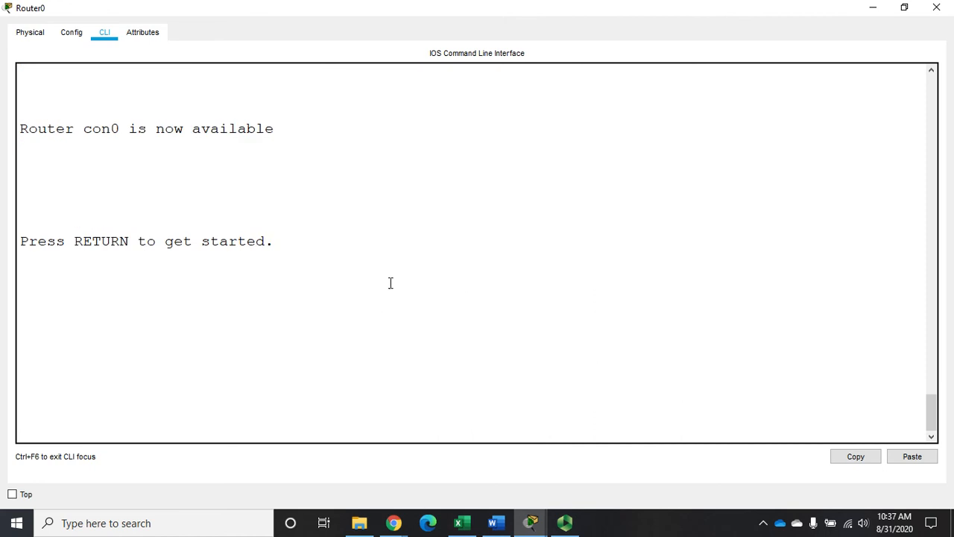
mouse_move(436, 229)
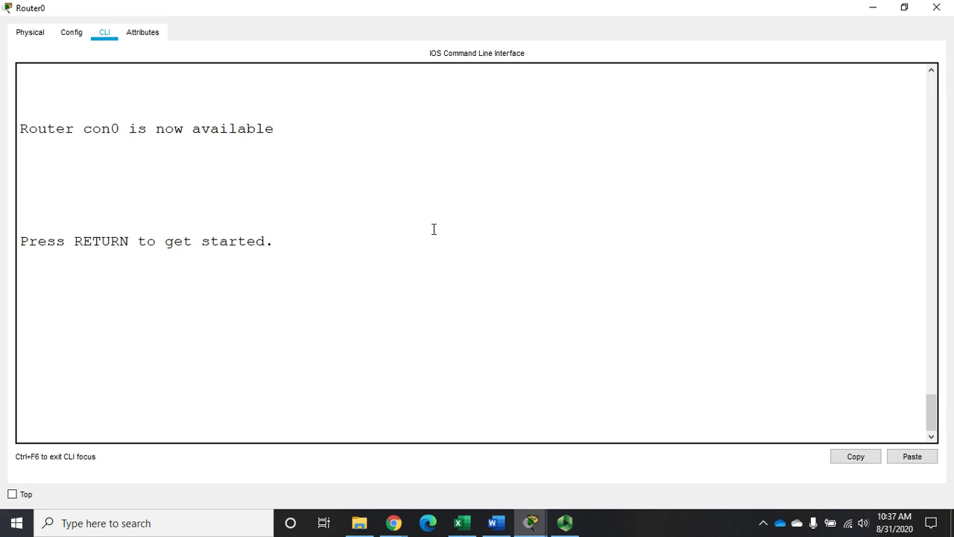